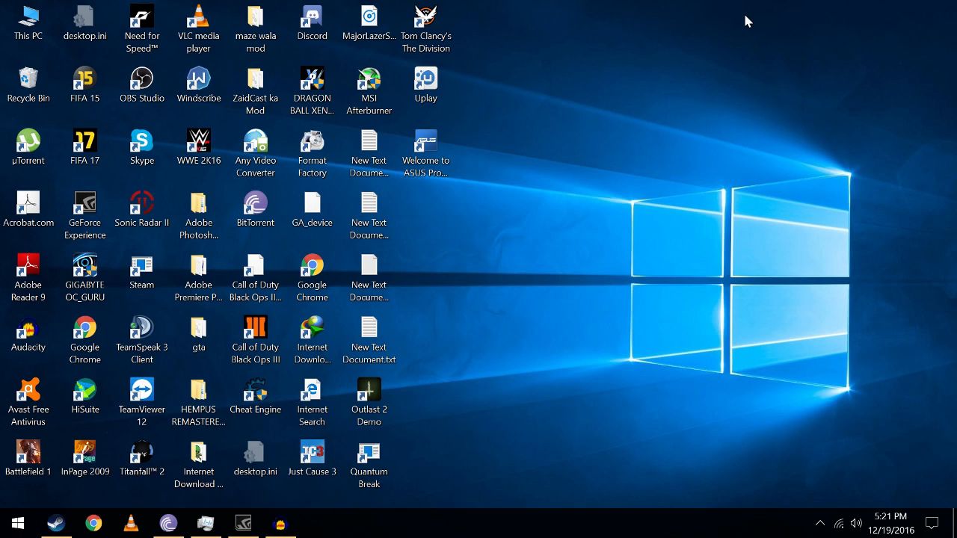
mouse_move(446, 410)
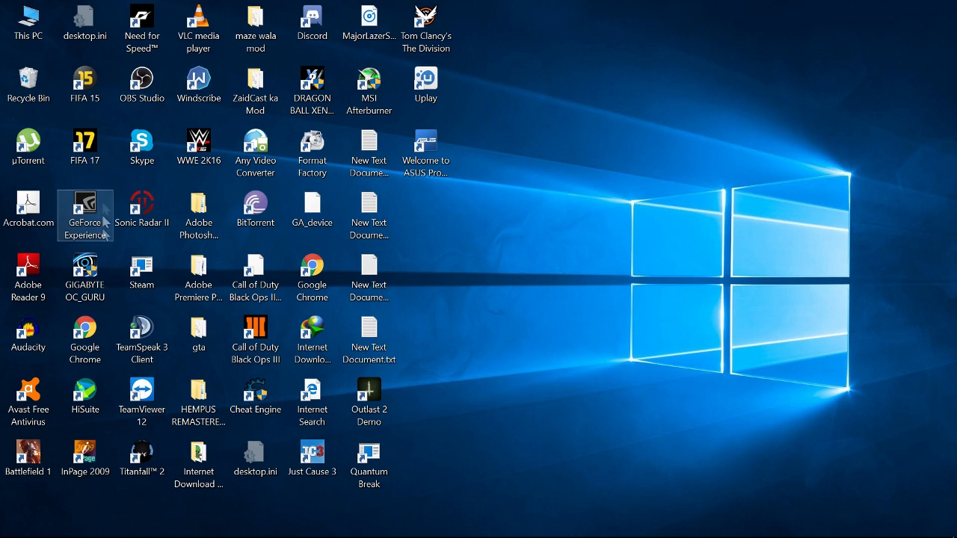
mouse_move(312, 217)
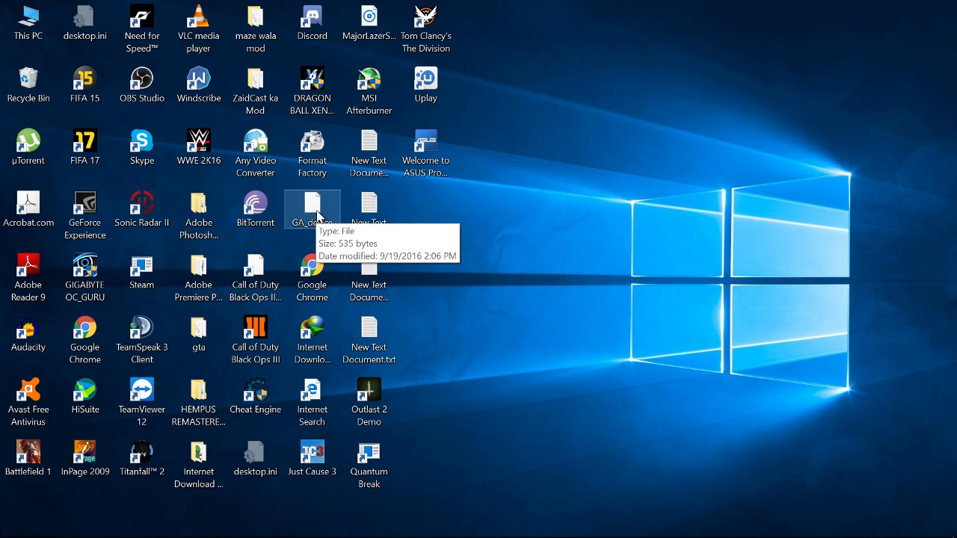
mouse_move(462, 229)
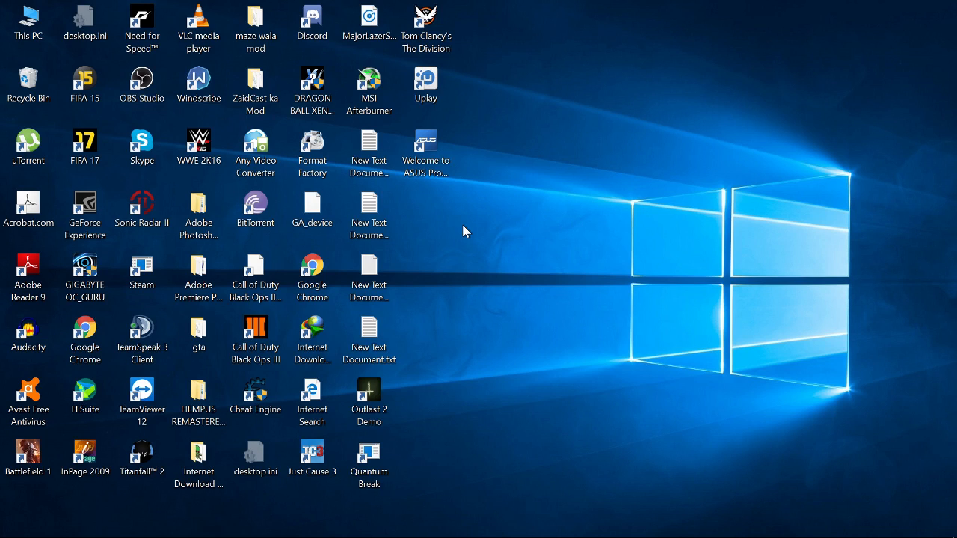
mouse_move(570, 306)
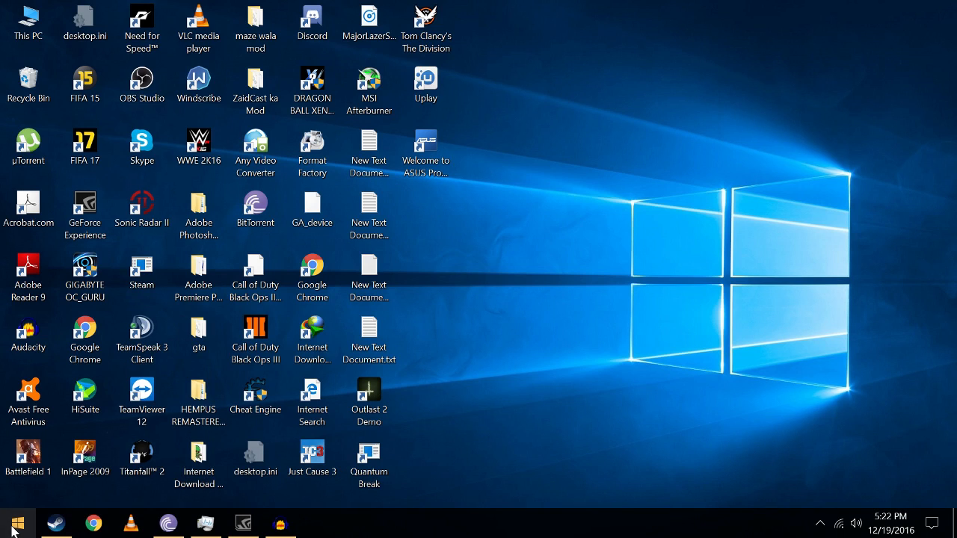
Step: Launch Microsoft Store from the Start menu's Store tile
click(12, 519)
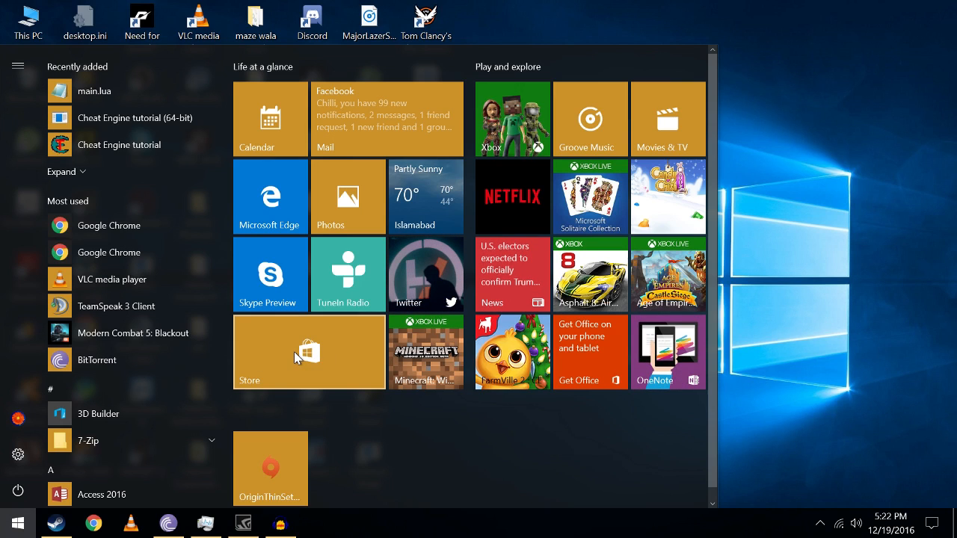
click(308, 352)
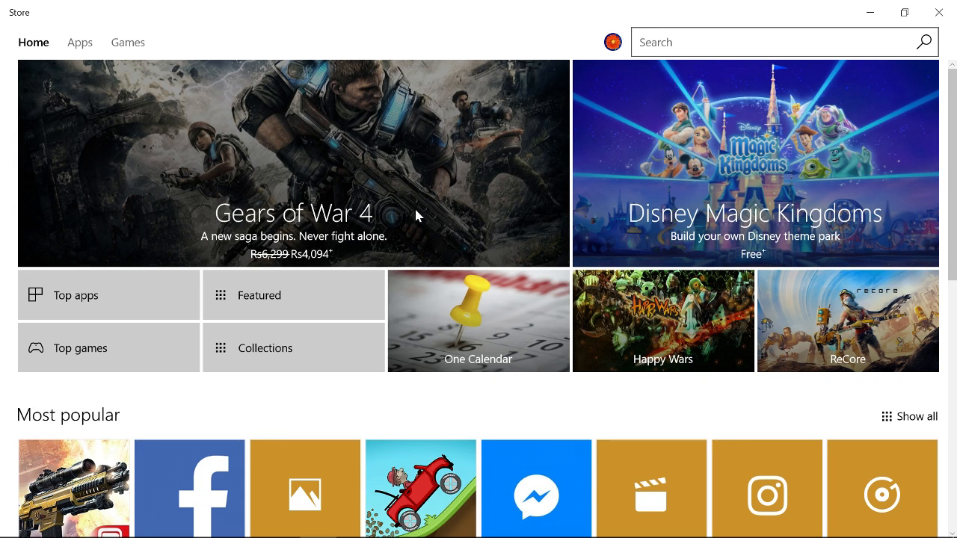
mouse_move(367, 171)
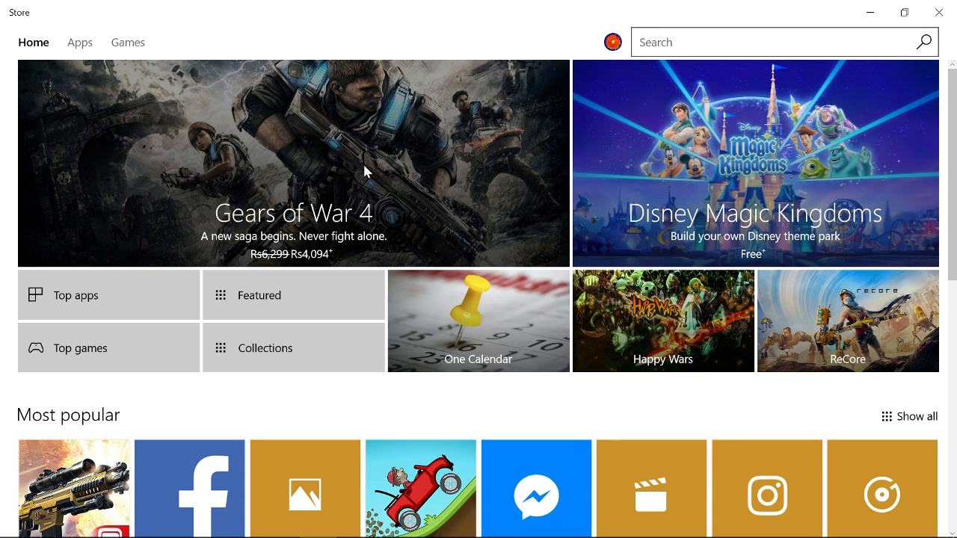
Step: Scroll the Store Home page down to the Top free apps and Top free games rows
scroll(down, 3)
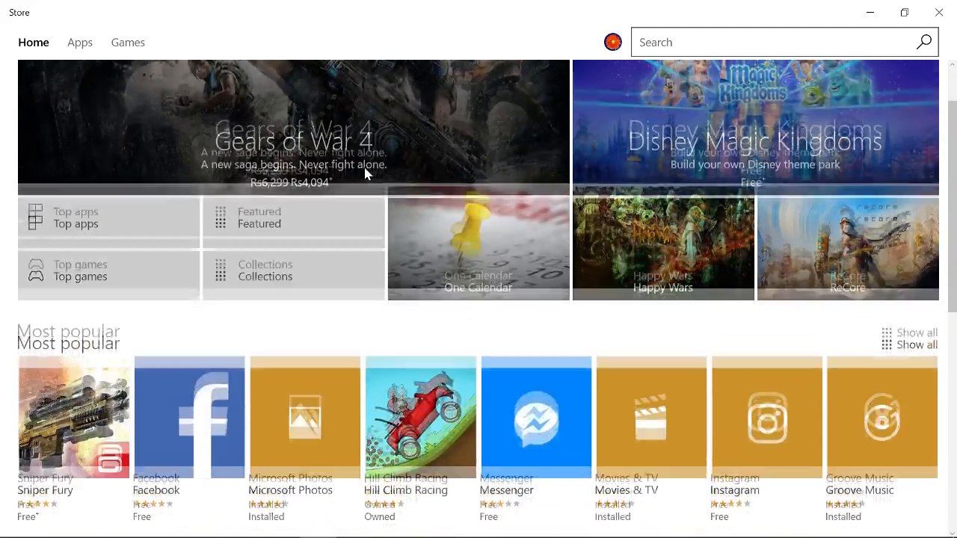
scroll(down, 3)
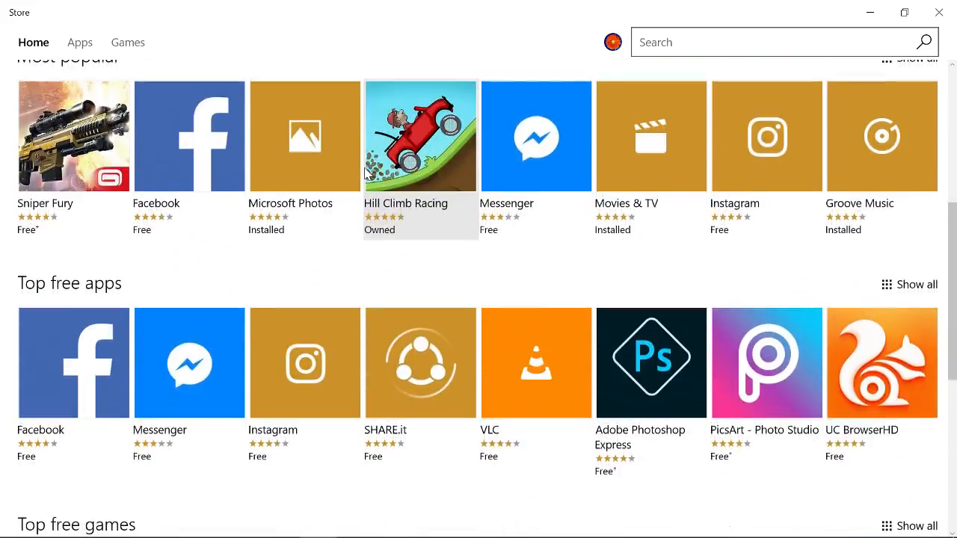
scroll(down, 3)
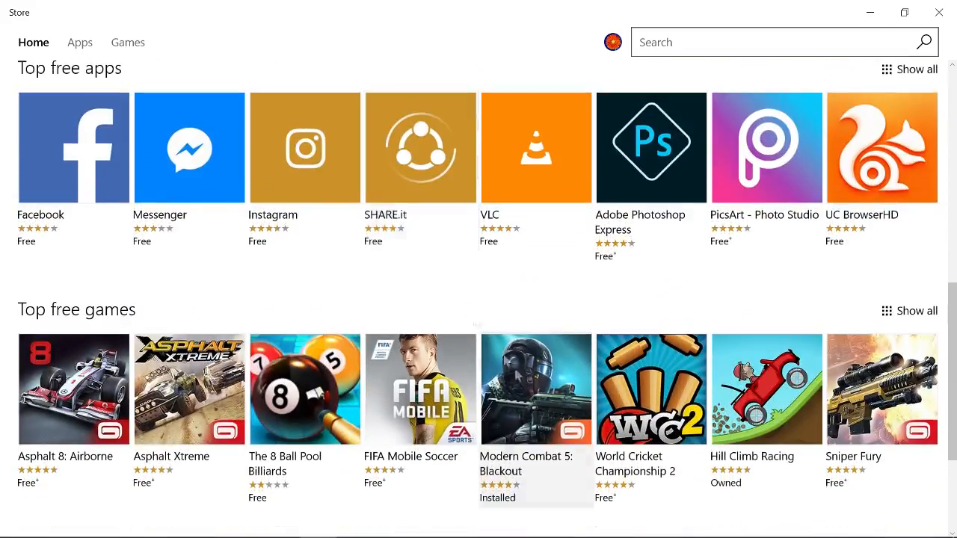
mouse_move(516, 471)
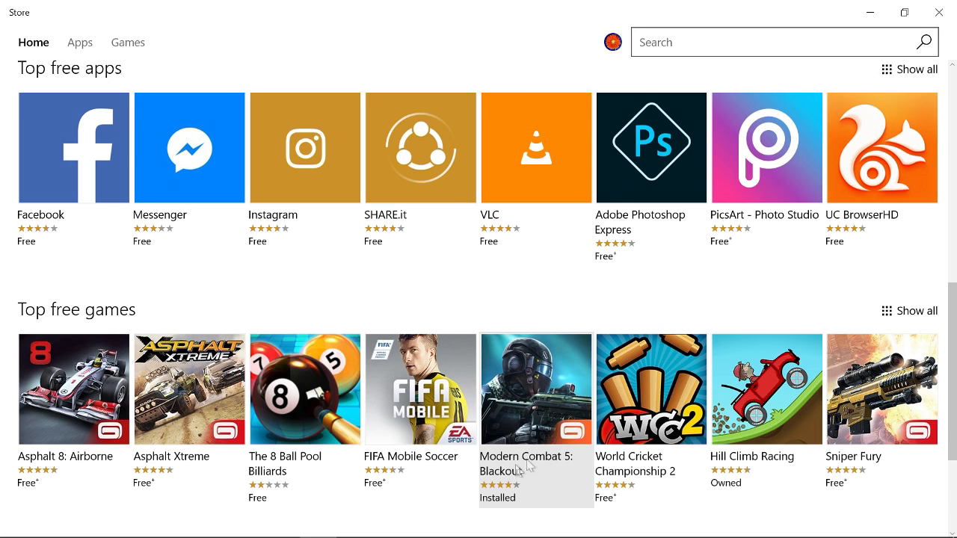
Step: Open the Modern Combat 5: Blackout tile and scroll its product page showing Play
click(535, 389)
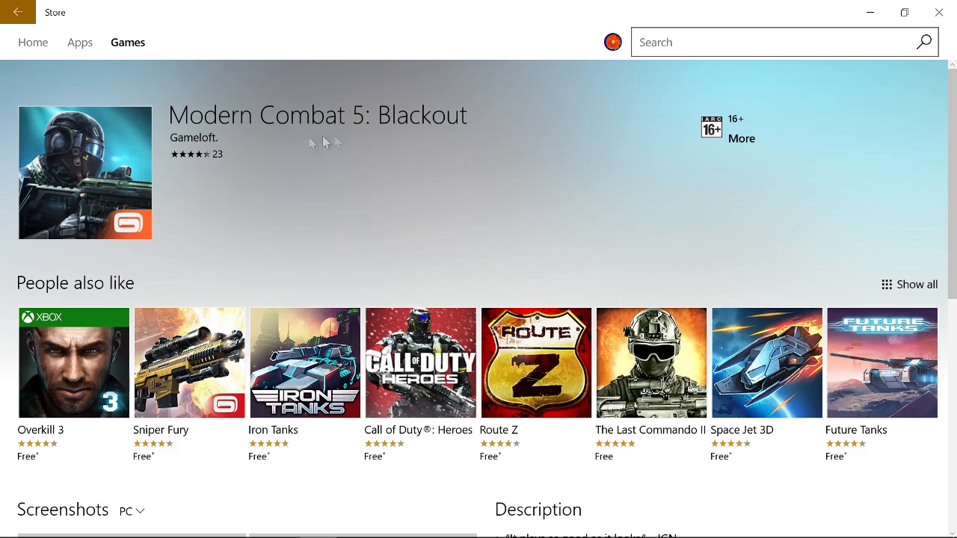
scroll(down, 3)
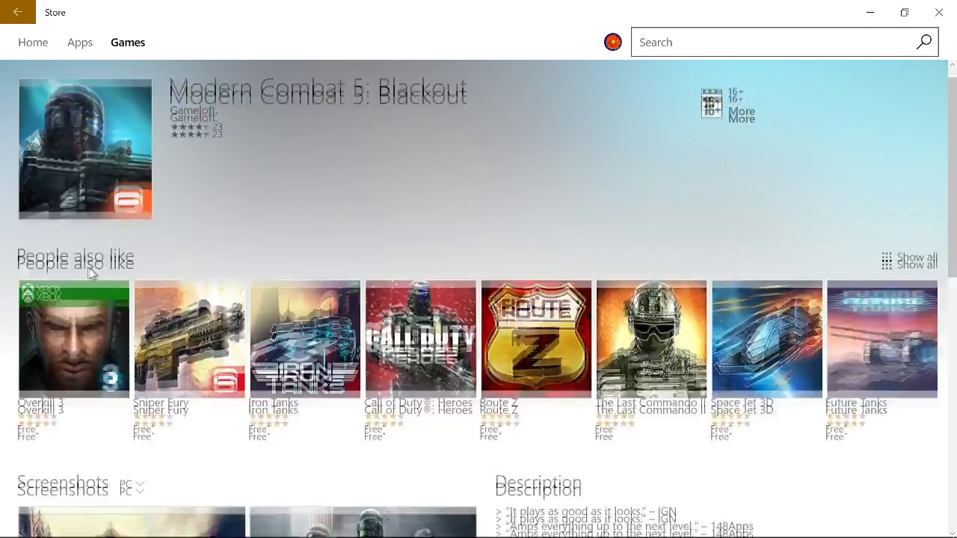
scroll(down, 3)
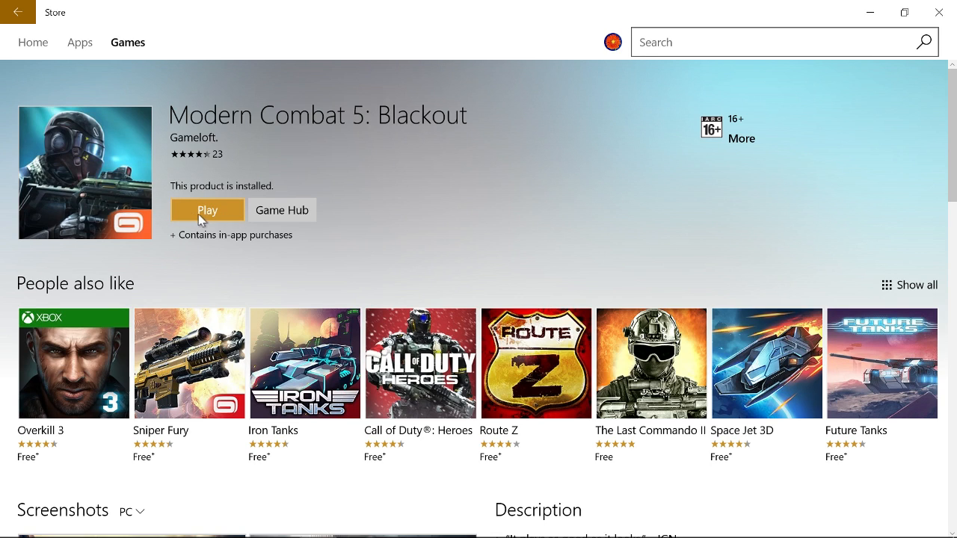
mouse_move(329, 248)
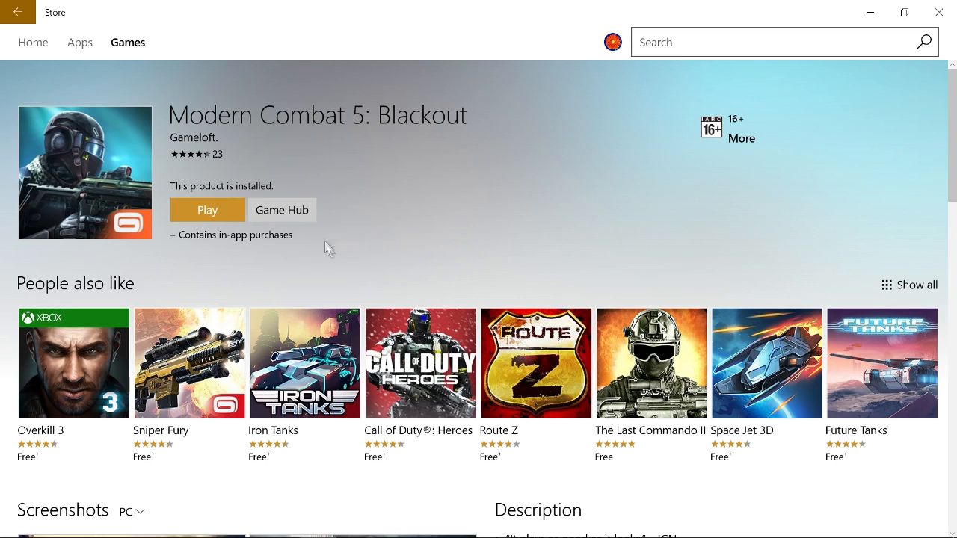